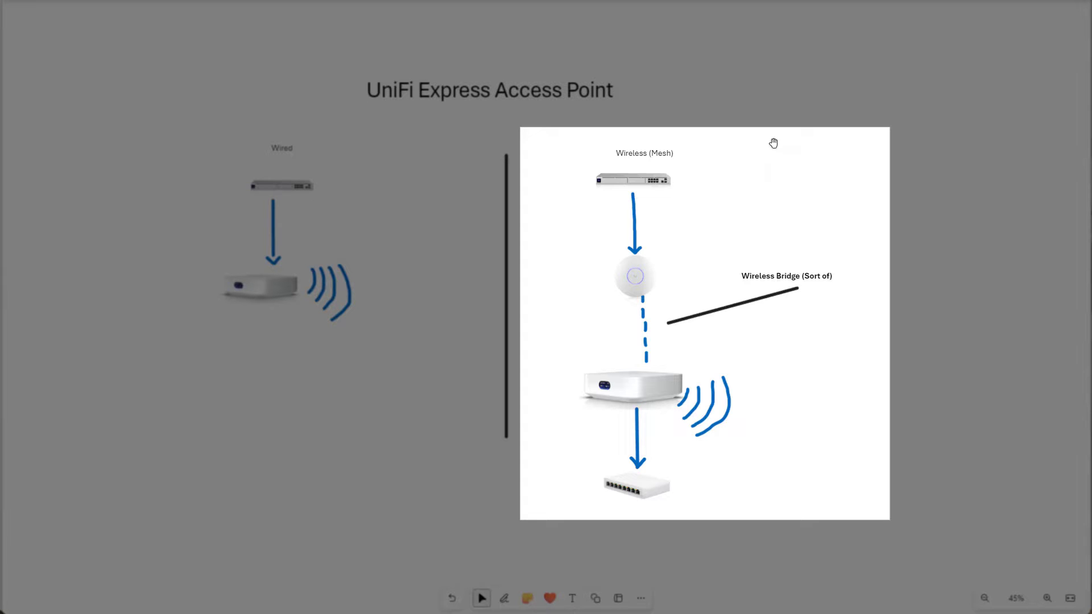
- Clear the switch picture selection and adopt the Express at 192.168.1.251
click(643, 390)
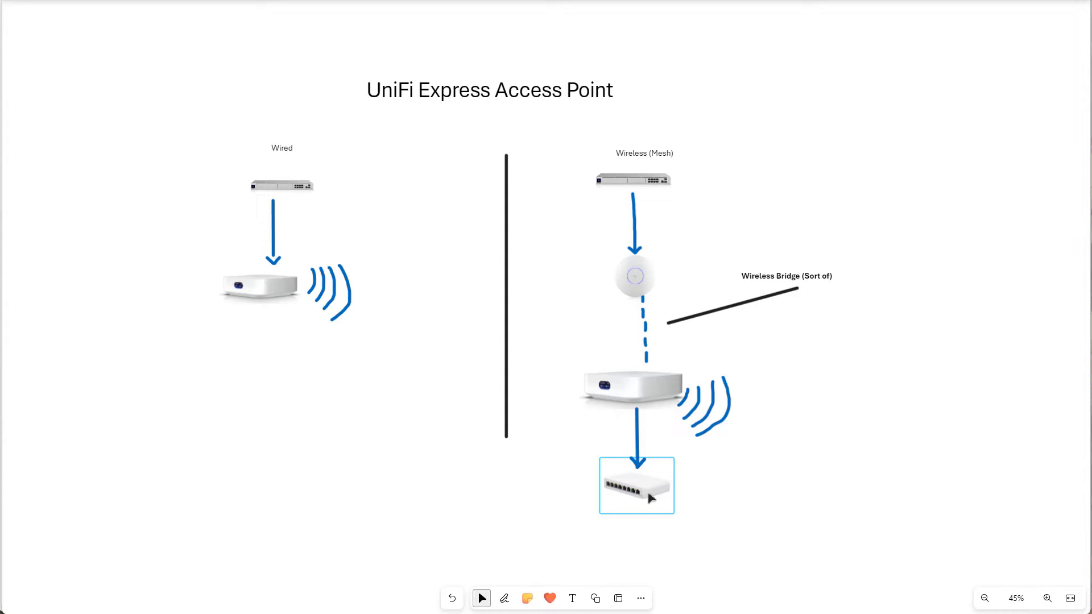
click(697, 553)
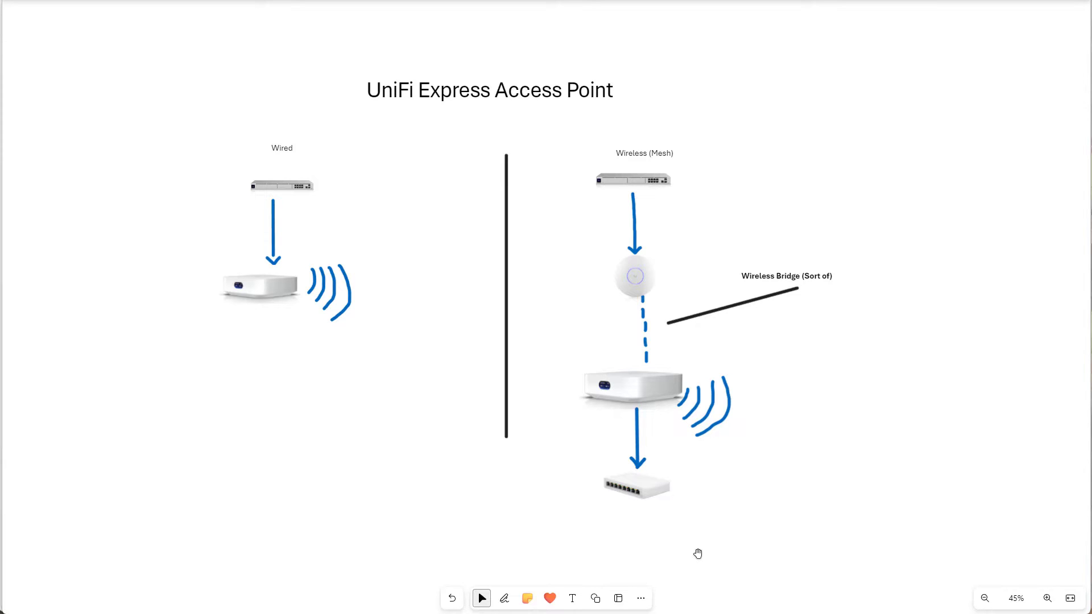
mouse_move(461, 5)
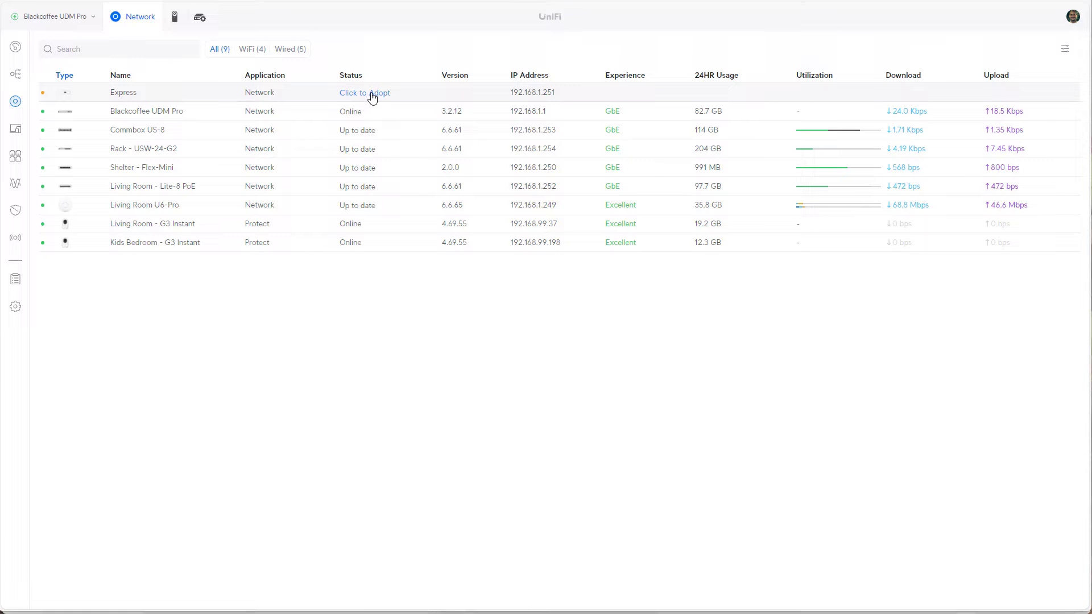
click(364, 93)
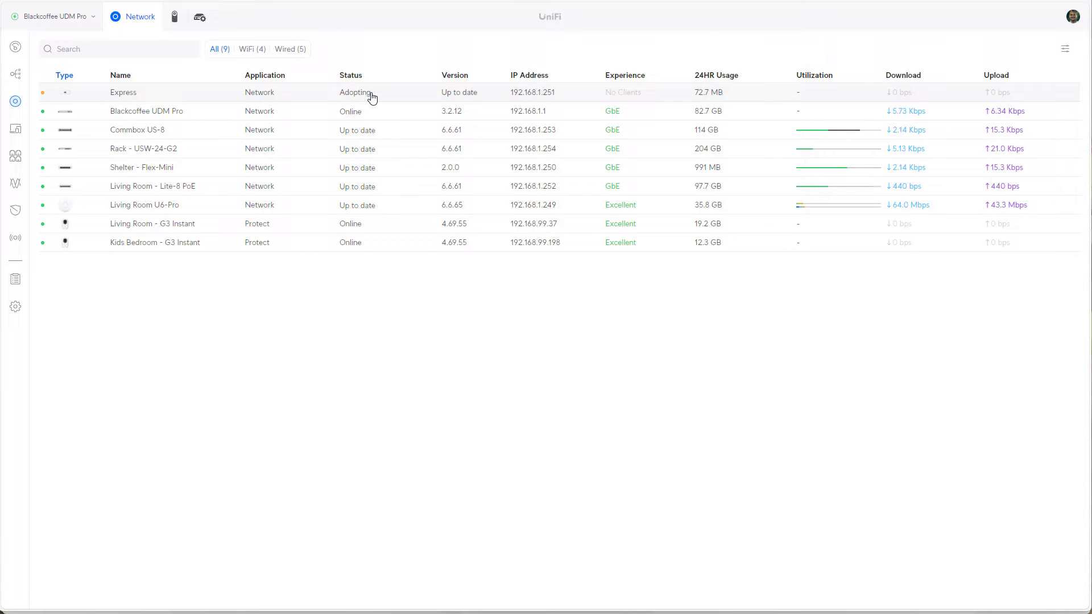
mouse_move(376, 377)
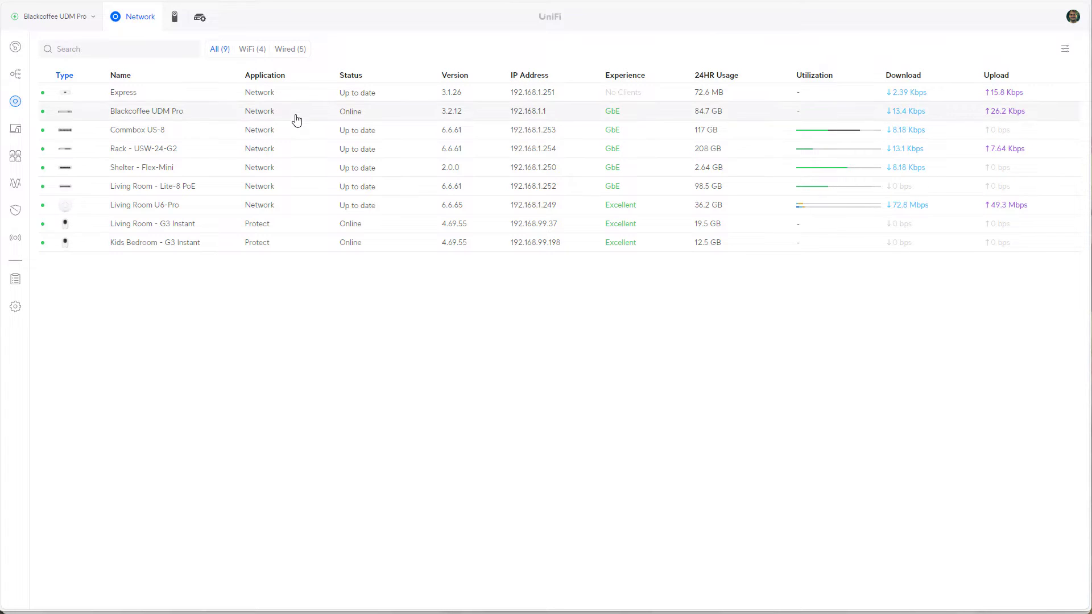
click(123, 92)
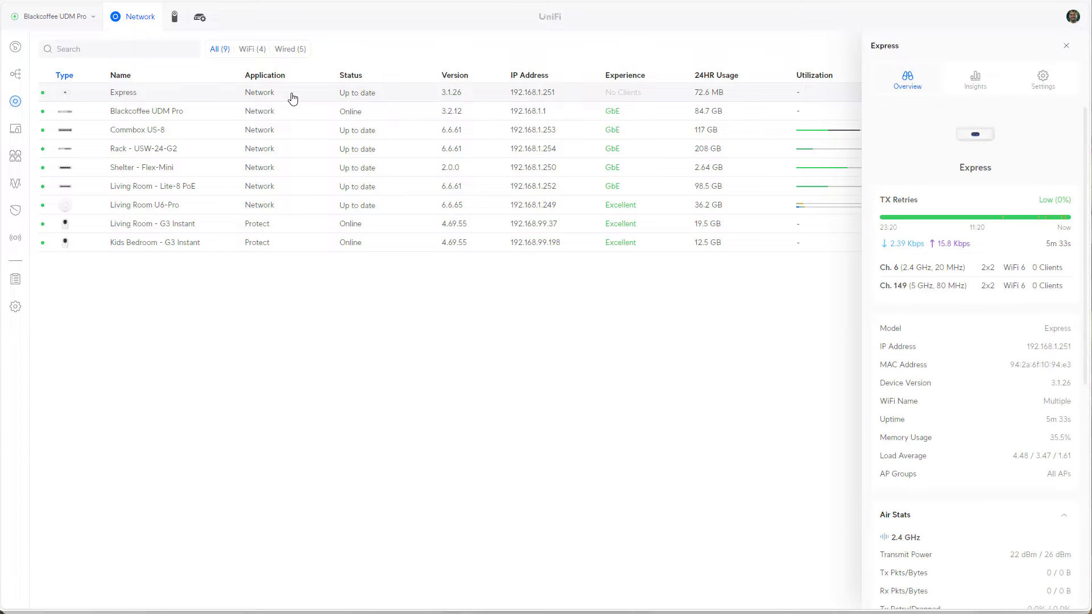
mouse_move(945, 124)
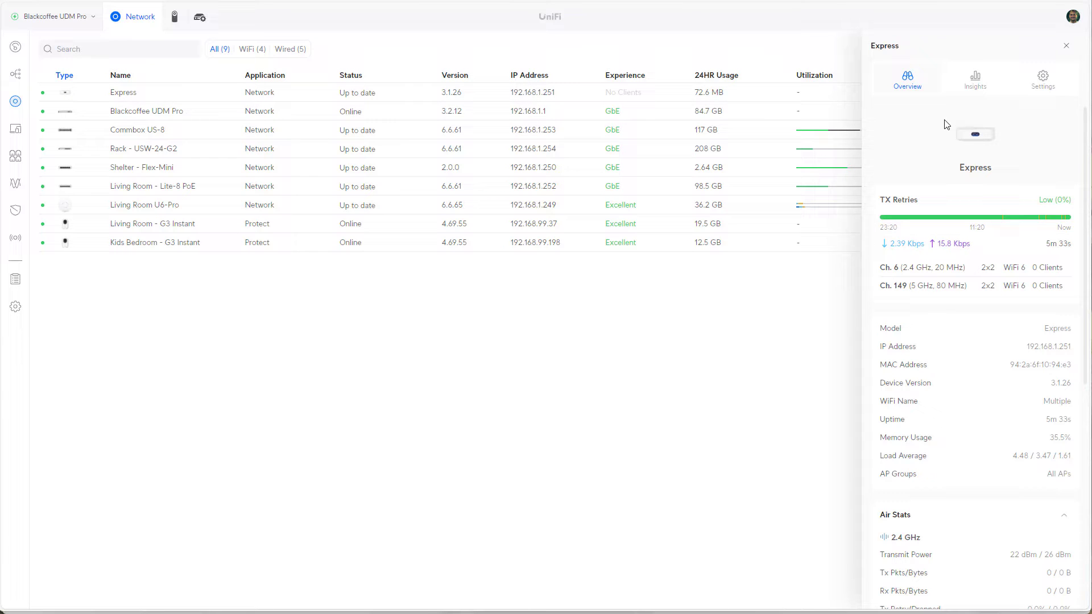
scroll(down, 3)
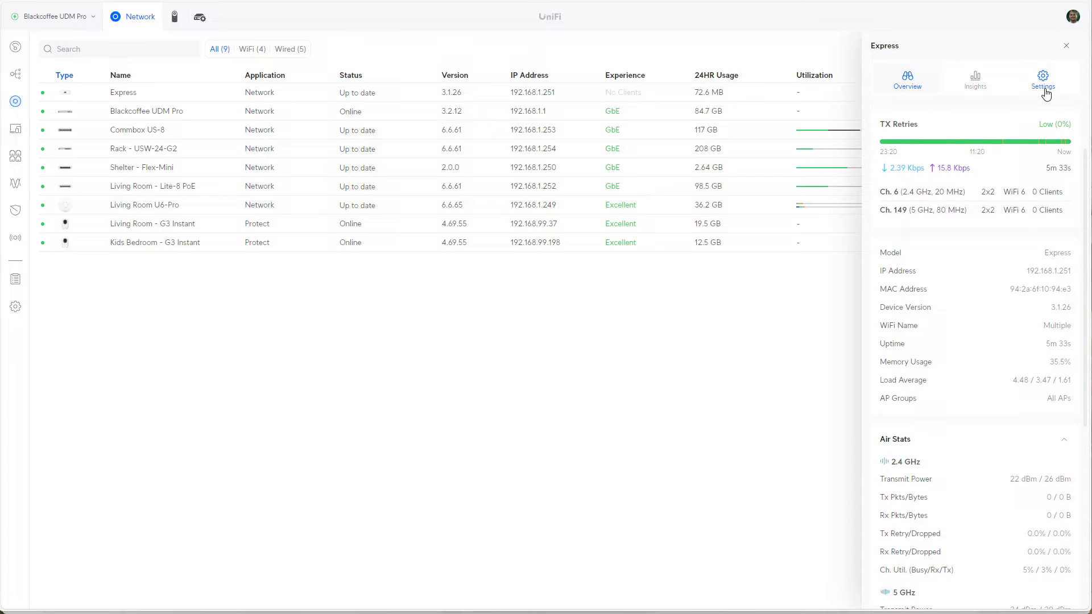
click(1042, 76)
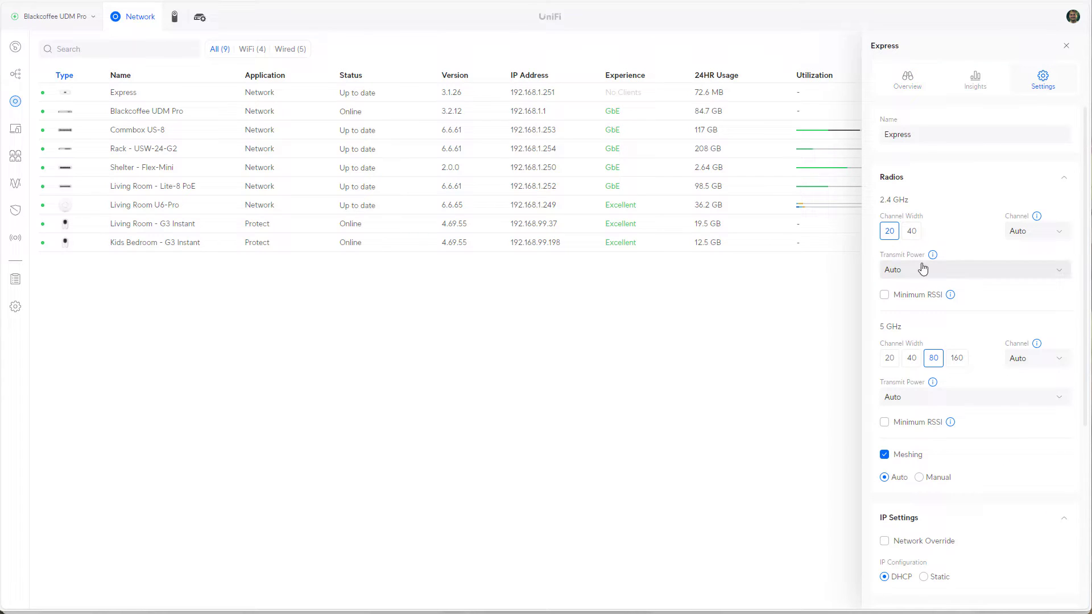
scroll(down, 3)
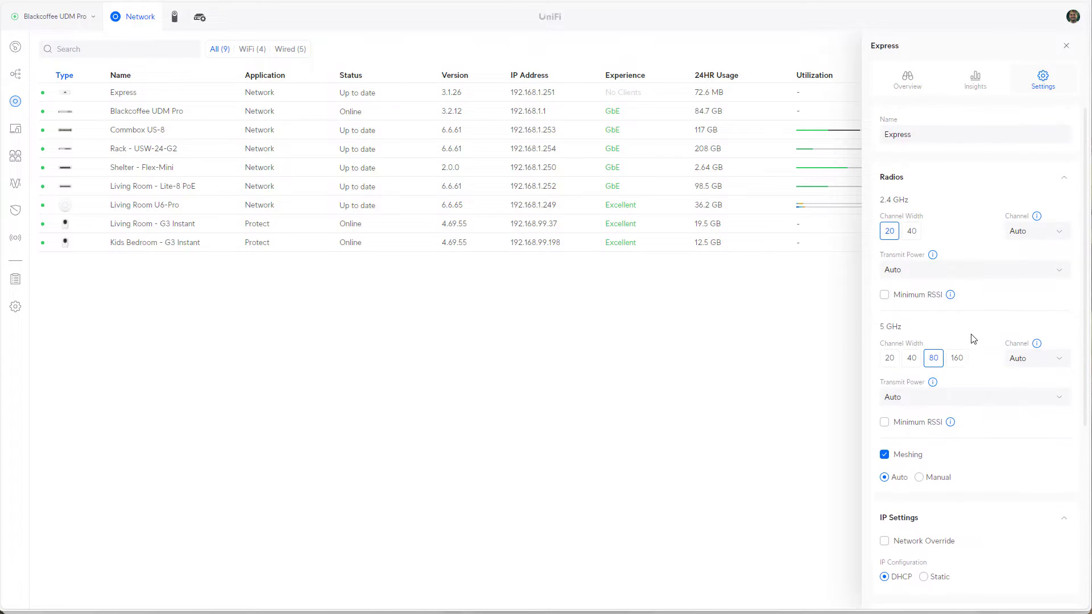
click(1065, 45)
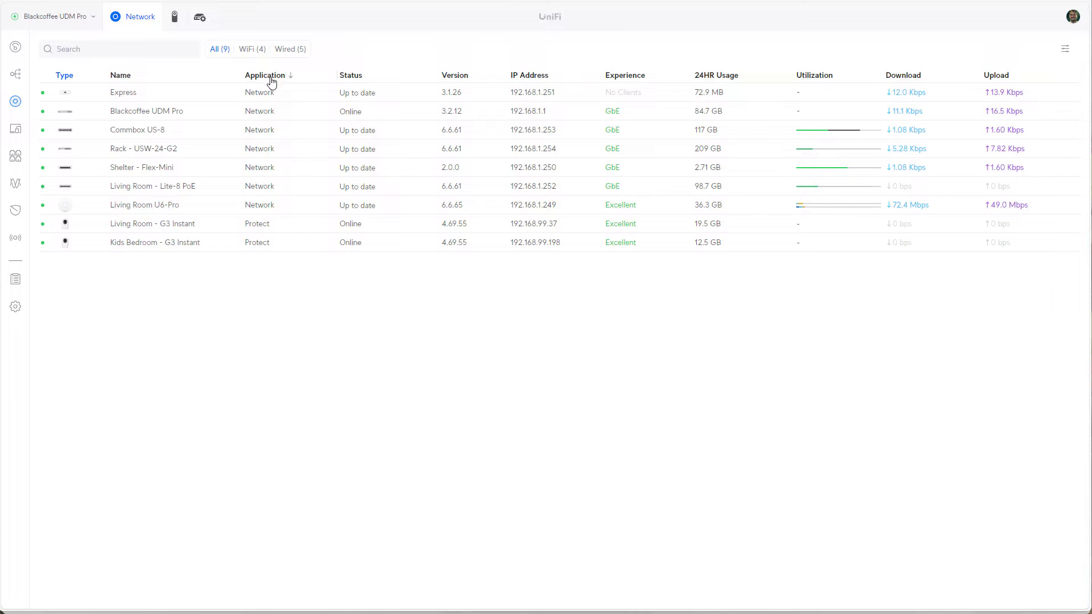
- View the Express details and scroll to its Mesh Parent, Living Room U6-Pro
click(123, 92)
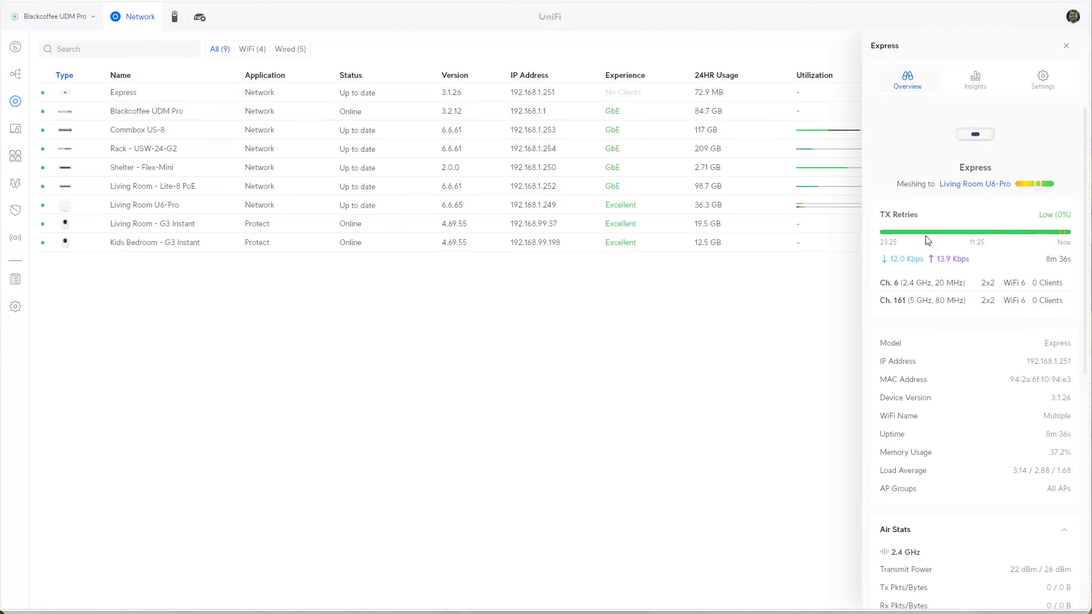
mouse_move(1038, 184)
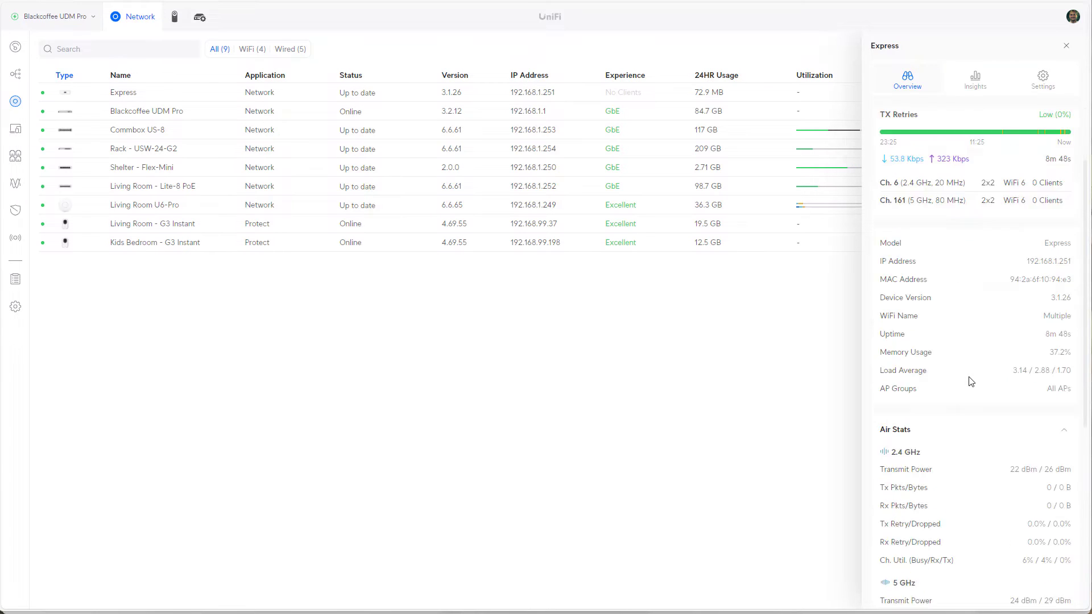
scroll(down, 3)
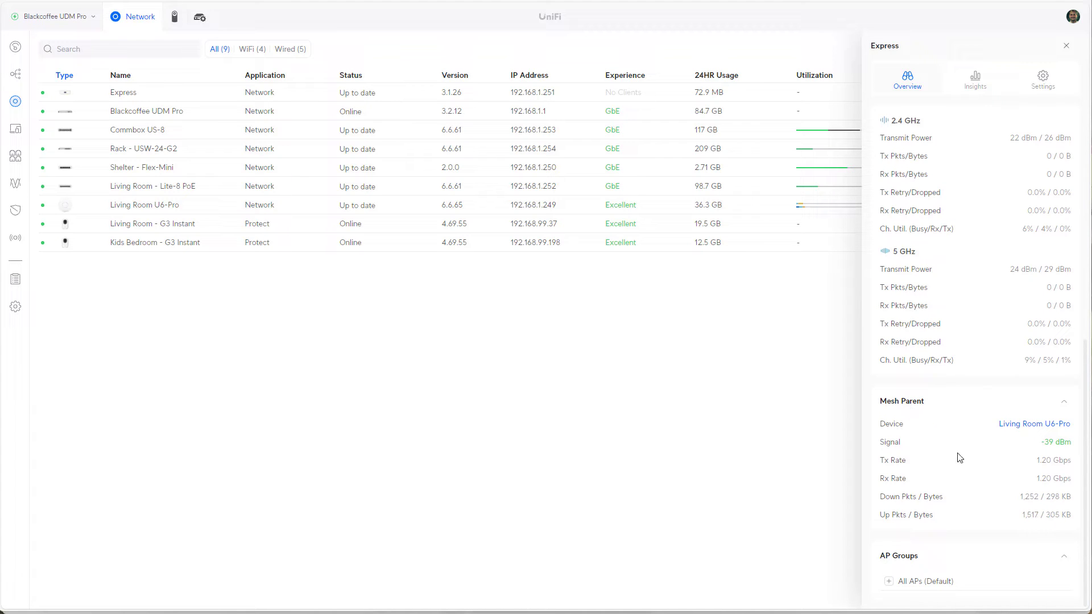
mouse_move(1042, 469)
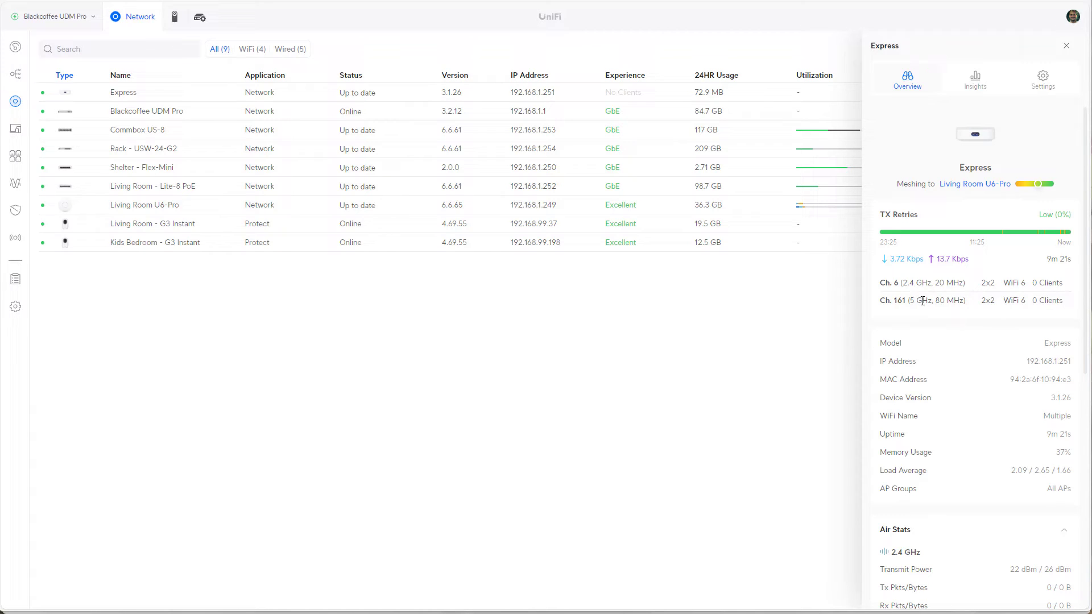
mouse_move(620, 323)
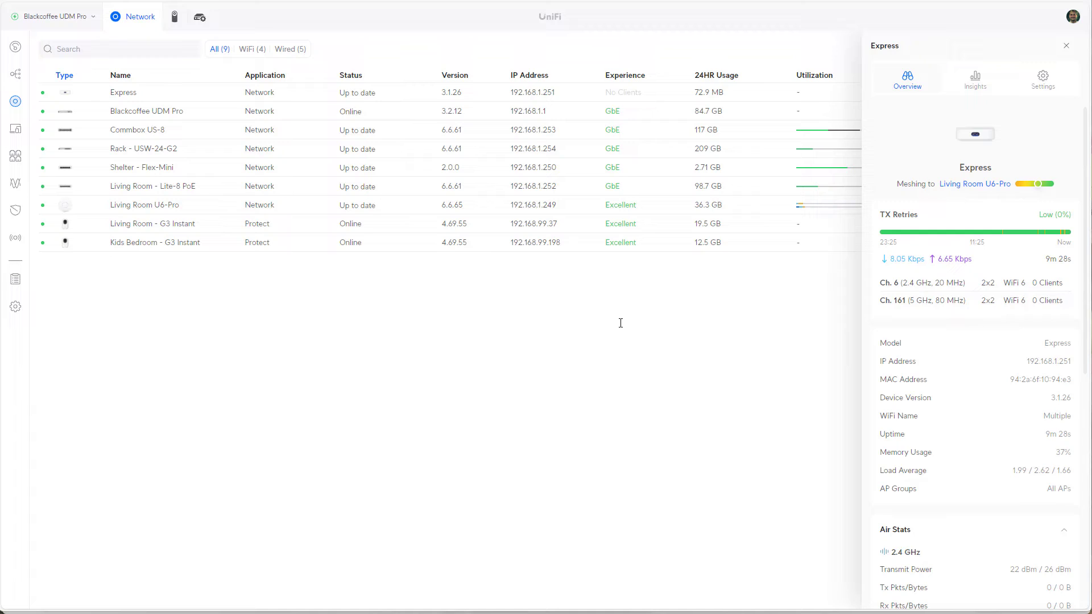
mouse_move(566, 346)
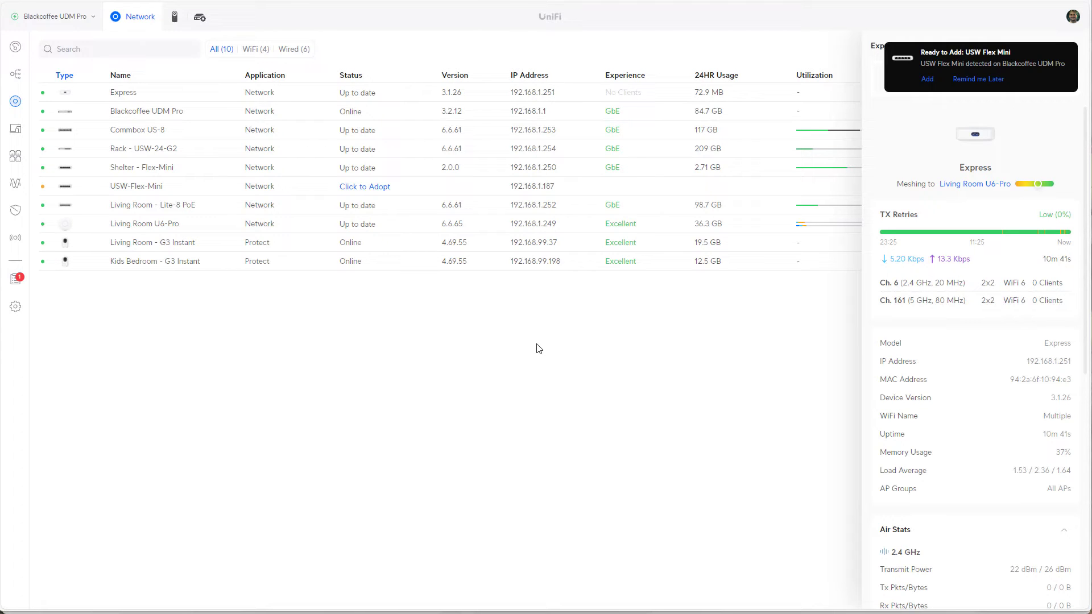
mouse_move(507, 353)
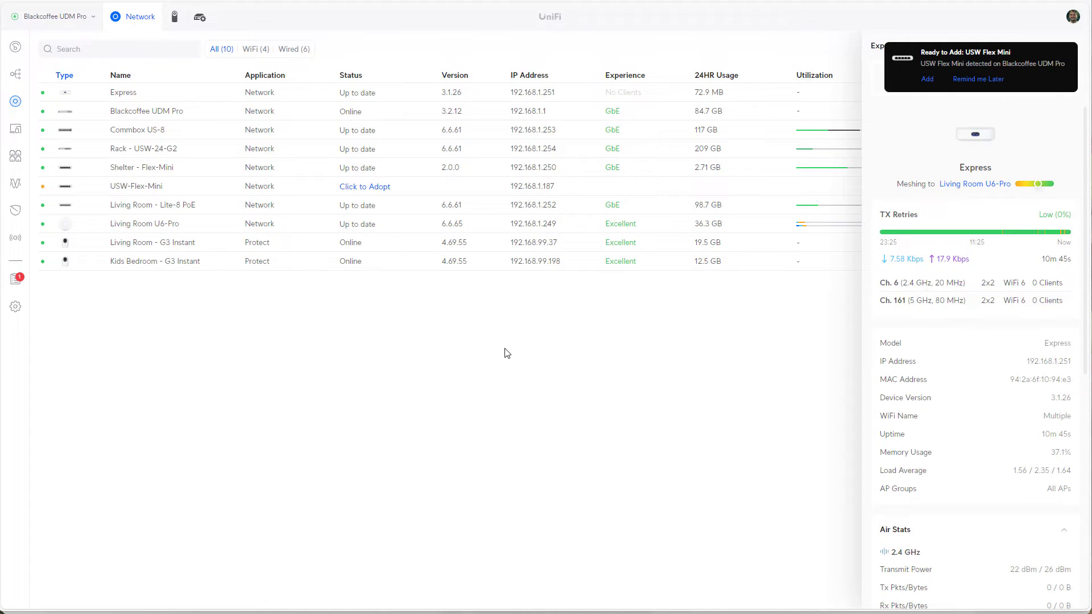
mouse_move(452, 298)
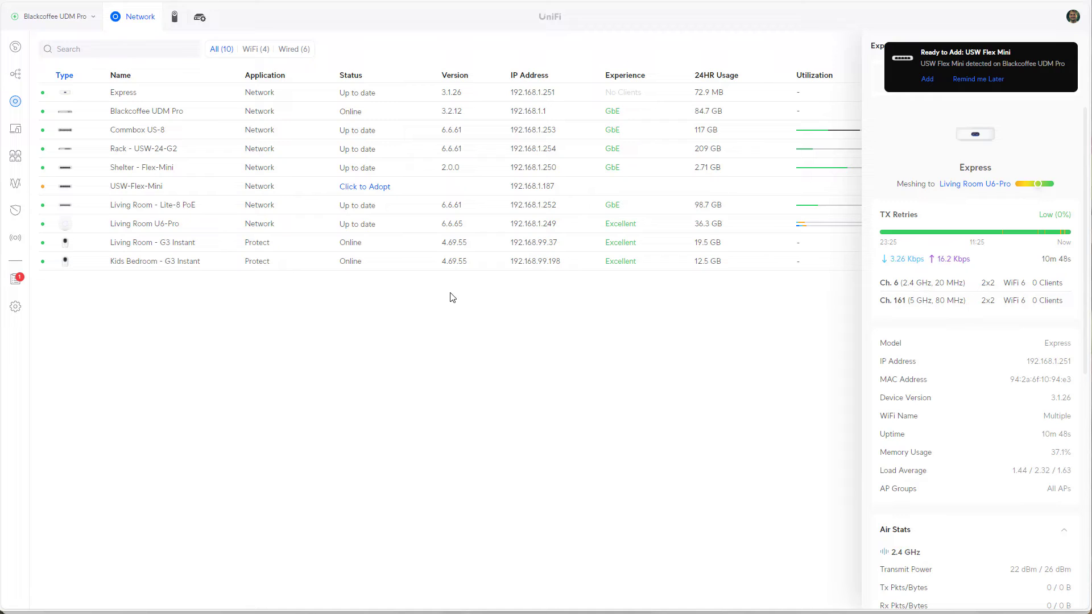
- Adopt the detected USW Flex Mini at 192.168.1.187
click(364, 187)
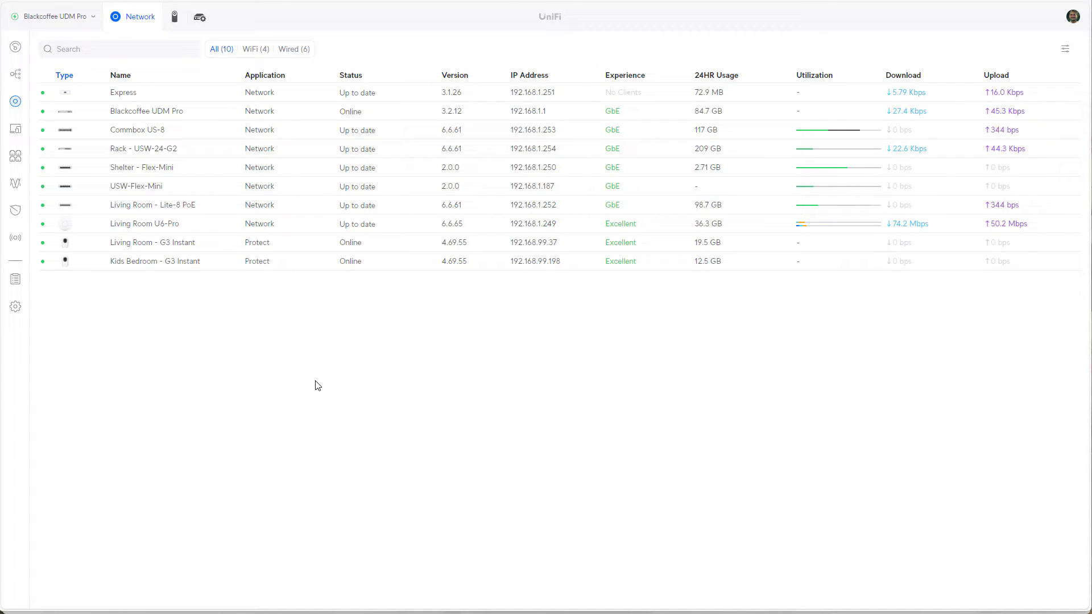
mouse_move(256, 339)
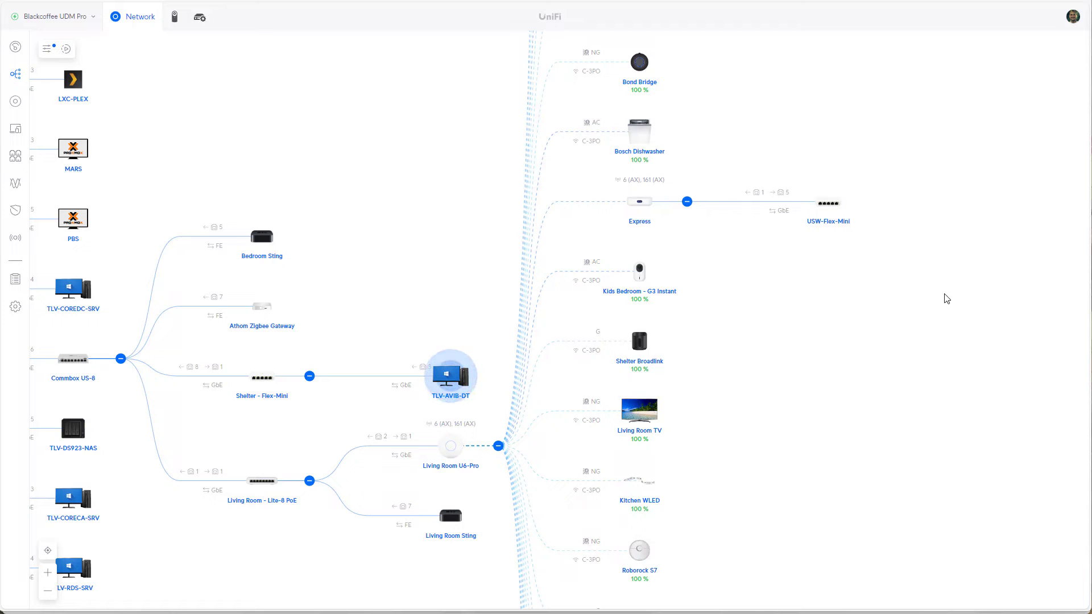
mouse_move(899, 313)
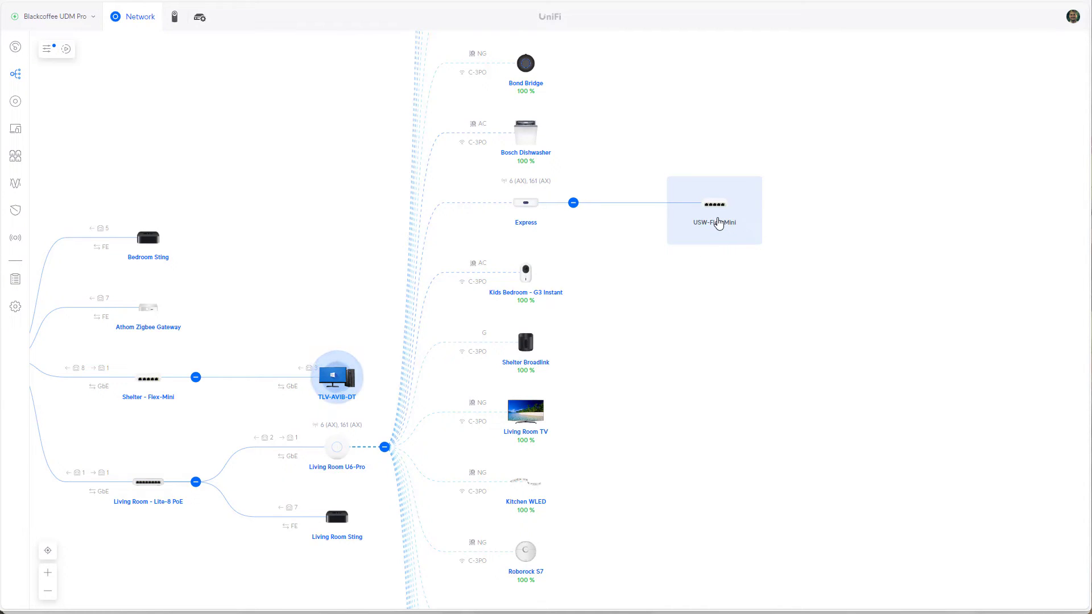
mouse_move(820, 241)
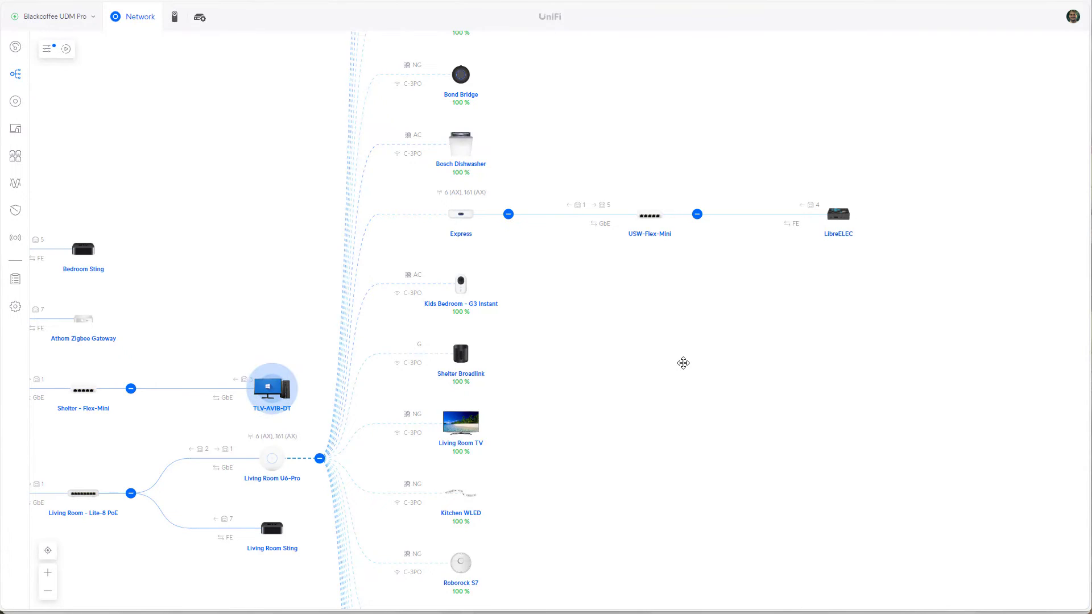
mouse_move(667, 289)
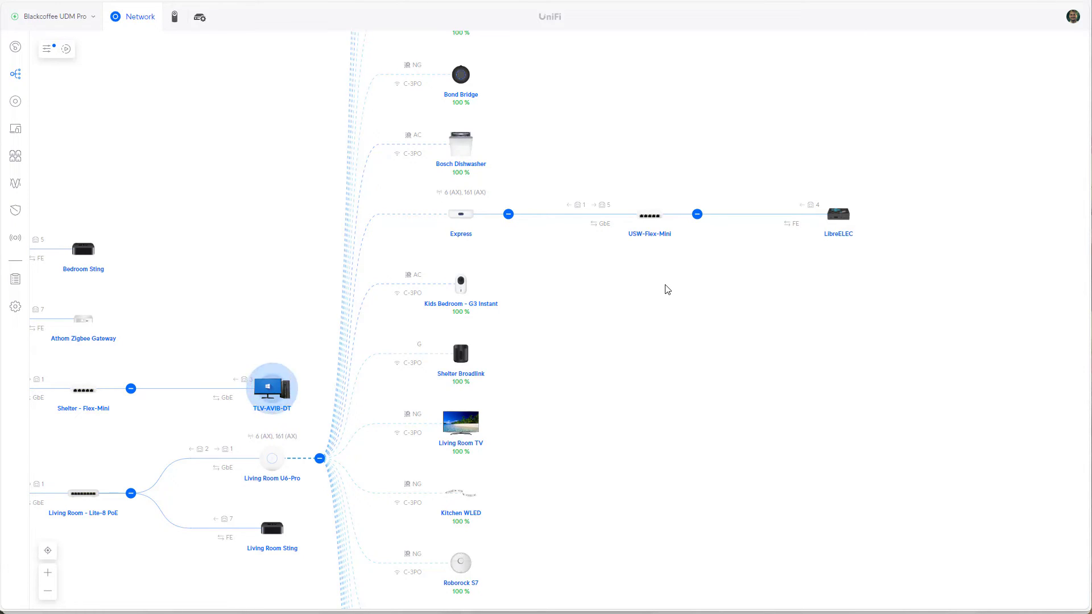
mouse_move(674, 289)
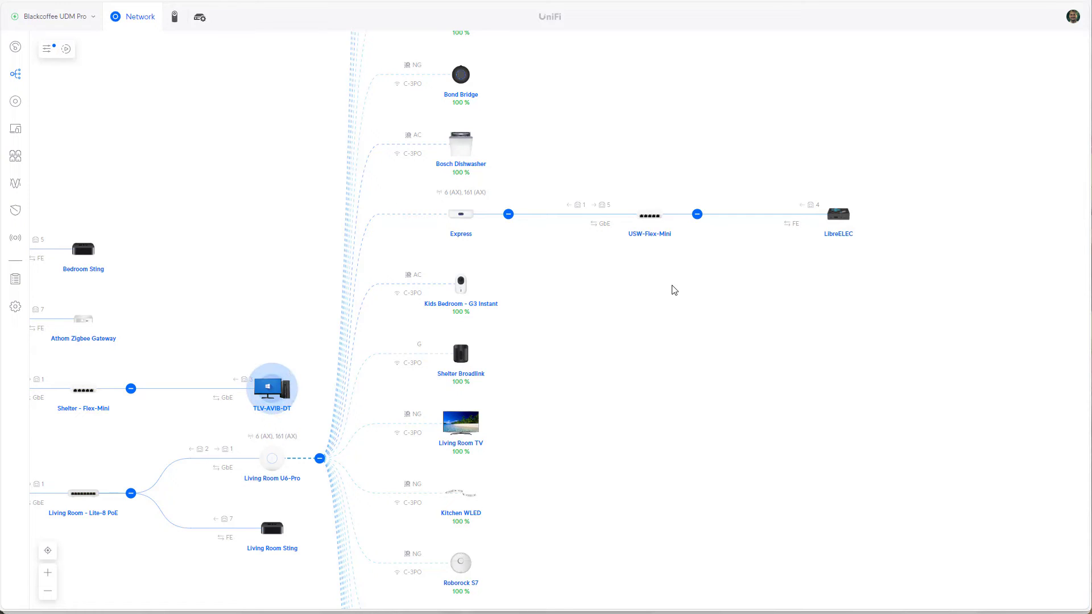
mouse_move(844, 236)
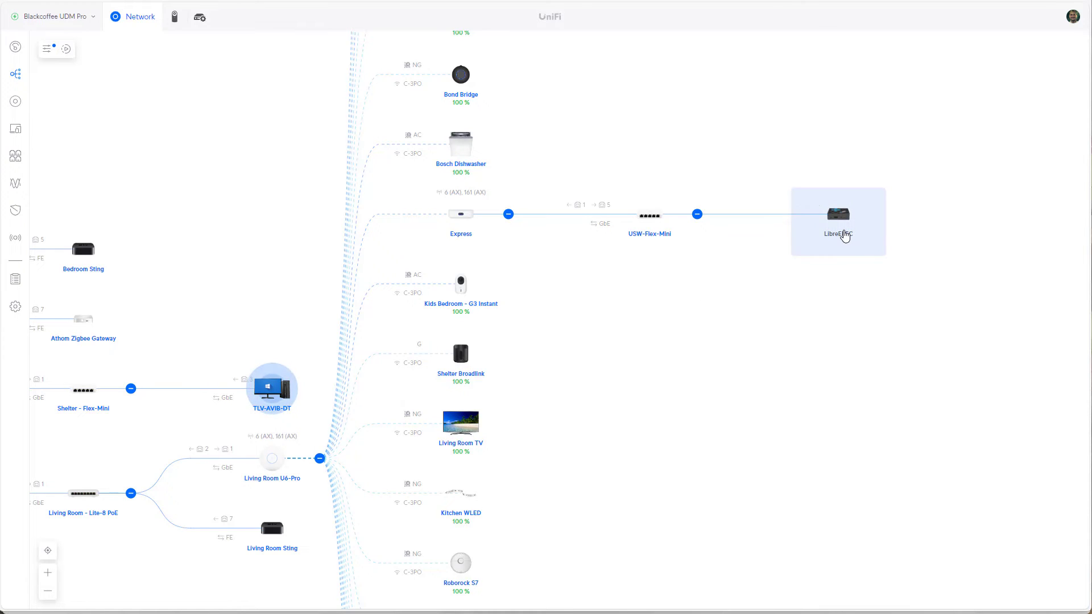
mouse_move(449, 219)
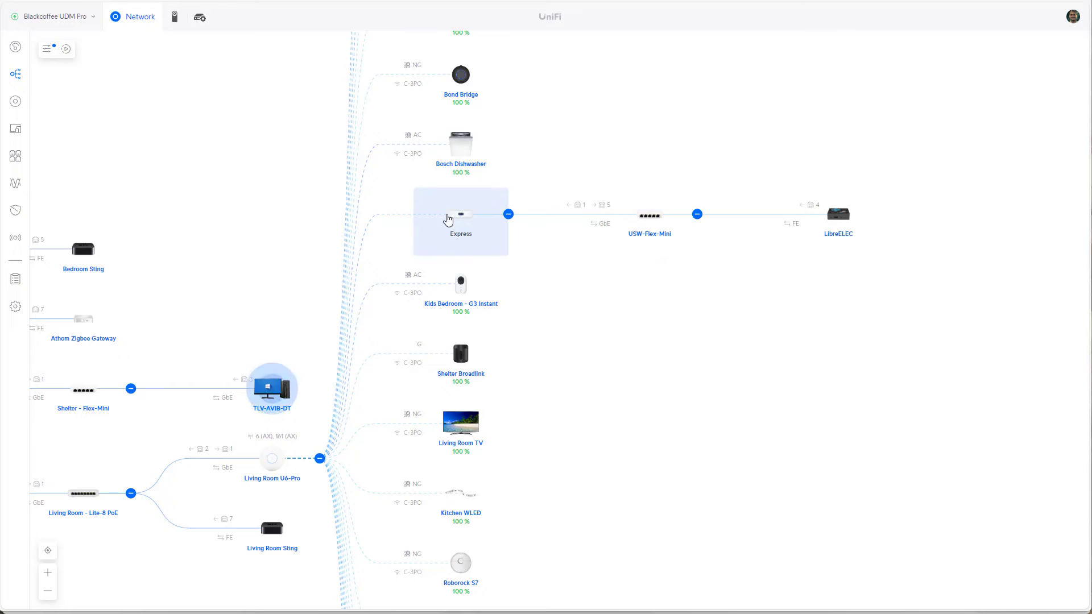
mouse_move(463, 224)
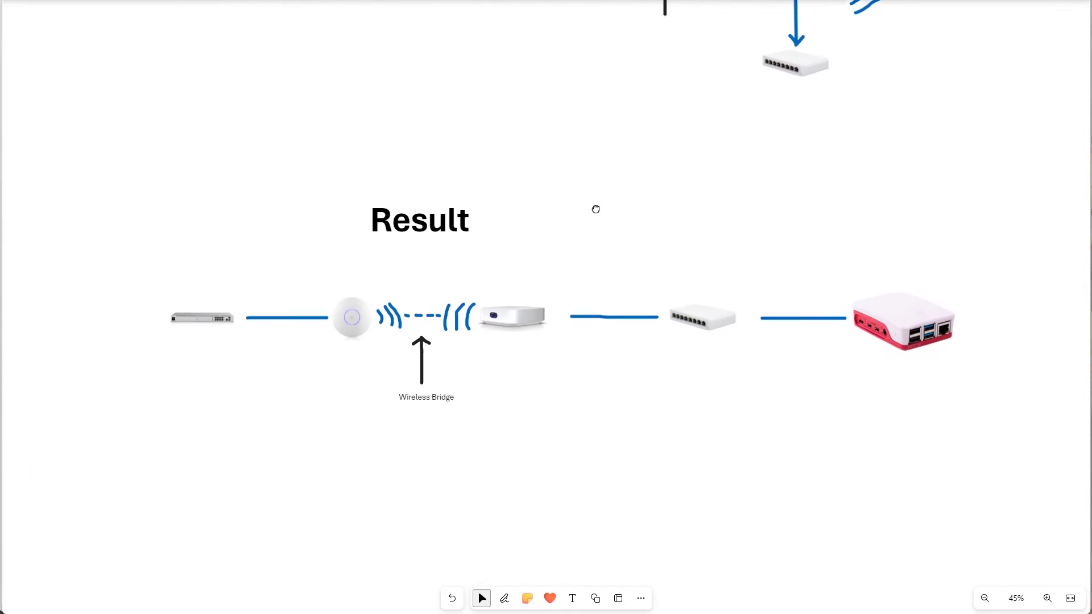
- View the Whiteboard Result diagram: router, wireless bridge, Express, switch, Raspberry Pi
click(459, 317)
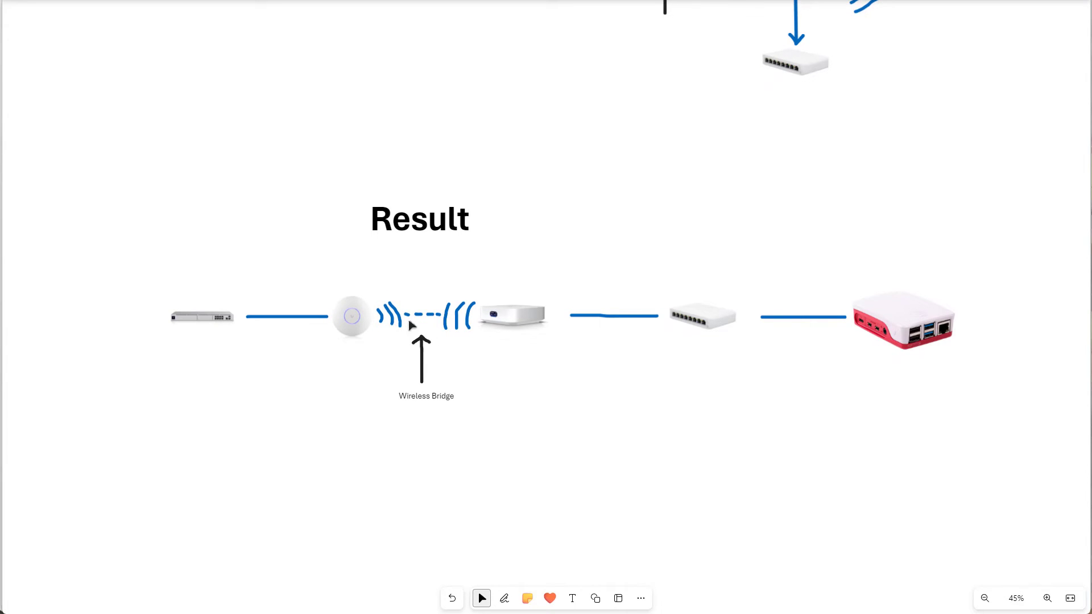
mouse_move(520, 355)
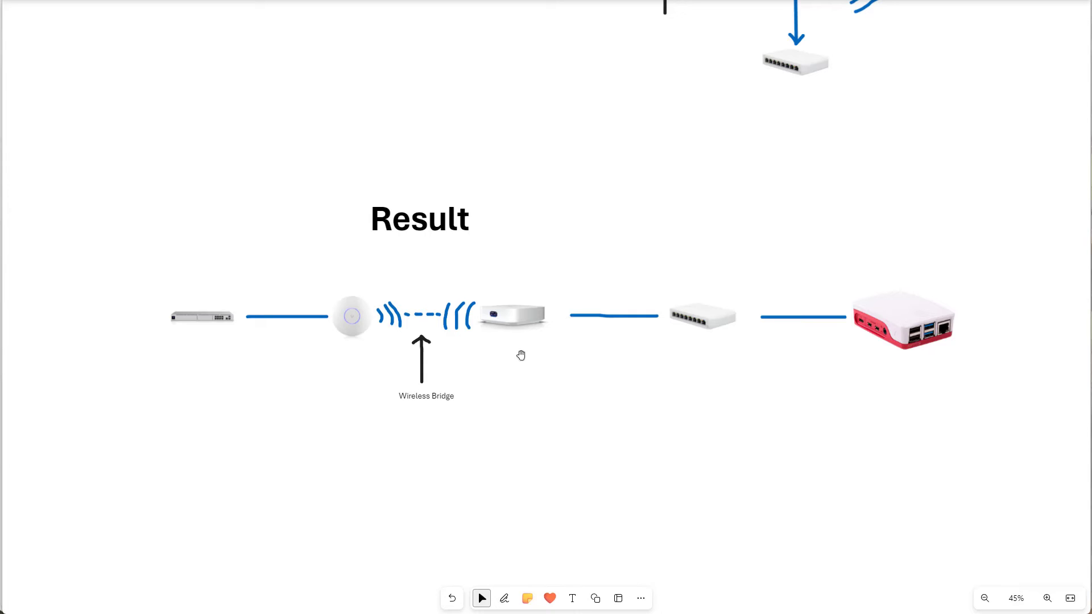
mouse_move(706, 343)
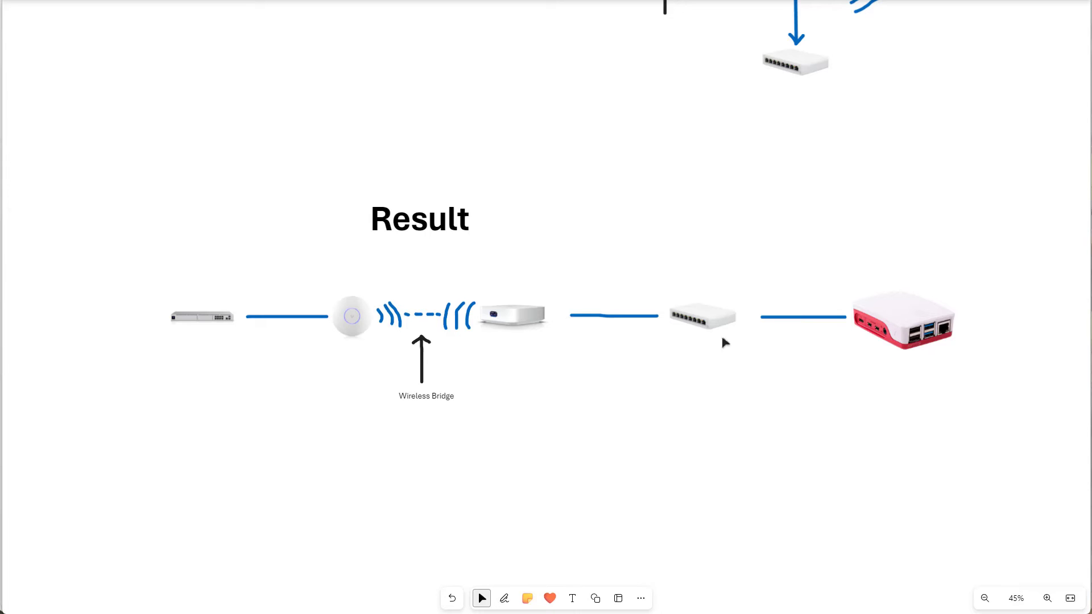
mouse_move(249, 331)
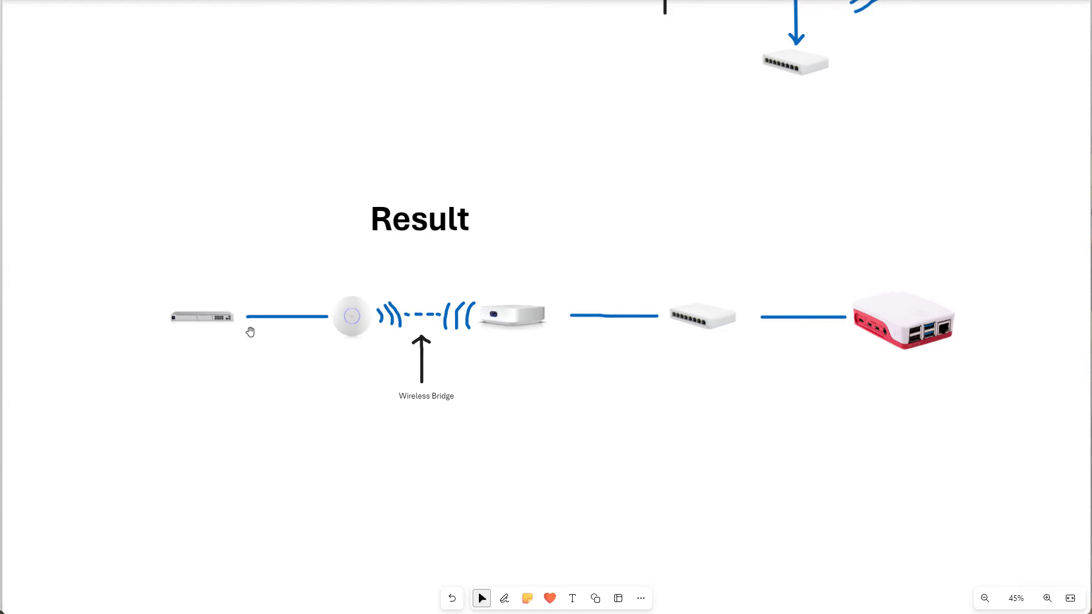
mouse_move(603, 435)
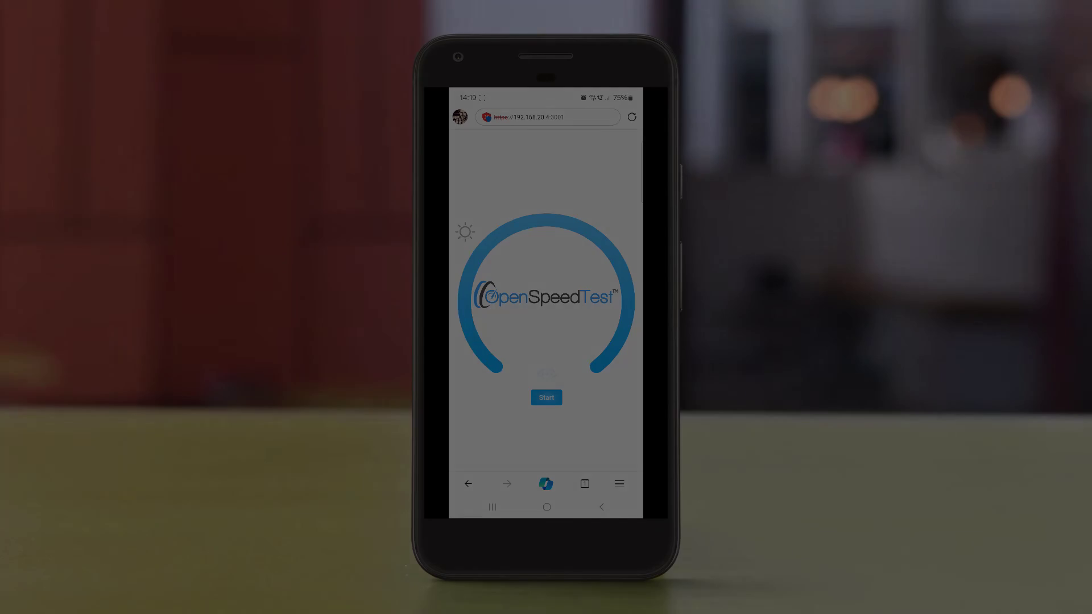
- Bring up the OpenSpeedTest page on the phone, ready to start
click(546, 397)
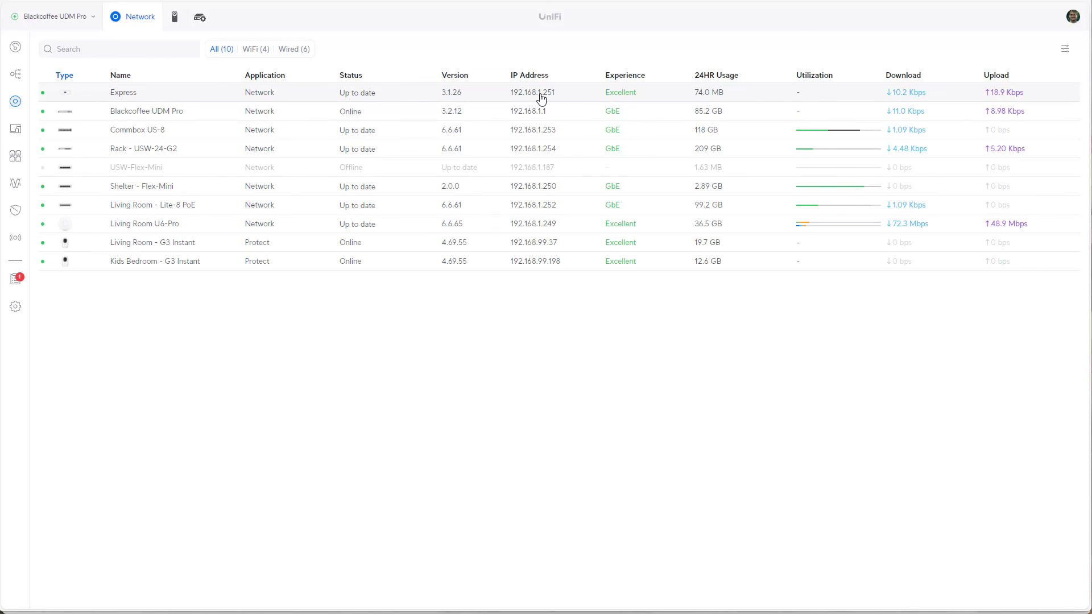
- Review the Express radio and meshing settings, then close its details panel
click(123, 92)
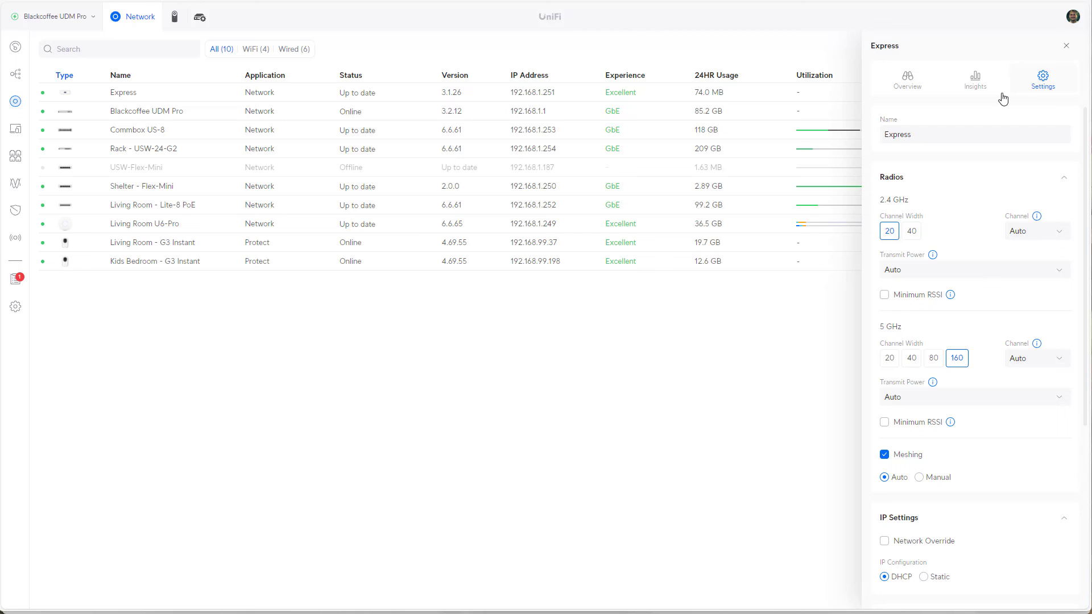
click(1066, 46)
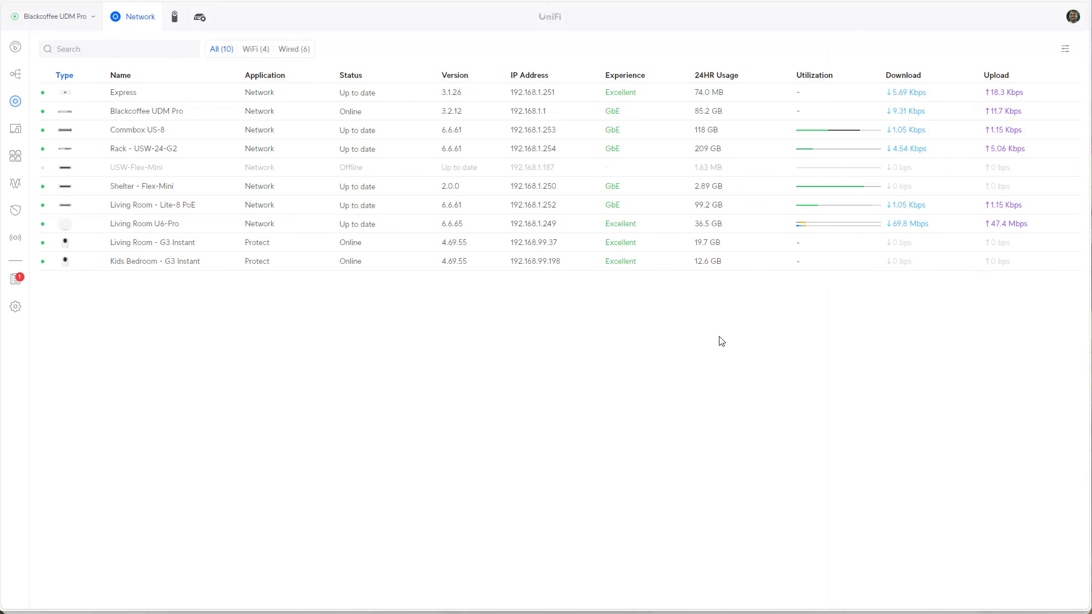